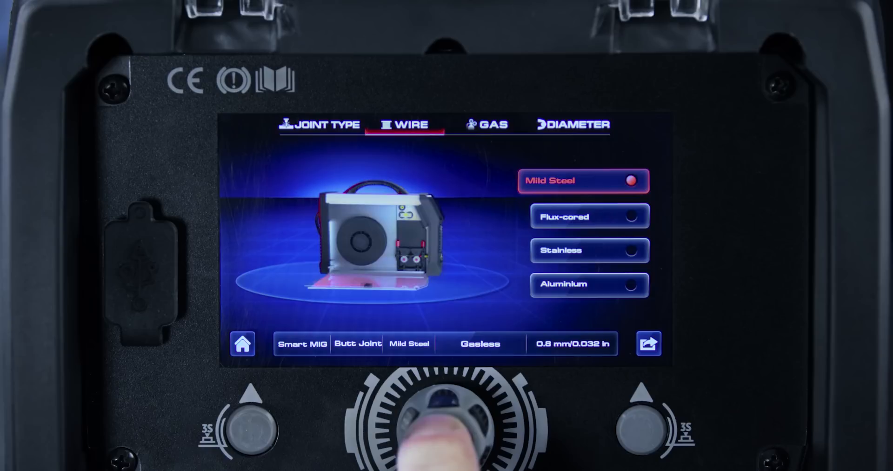
Step: Set the shielding gas to 80% Ar 20% CO2 and move on to the wire diameter choices
{"action": "left_click", "coordinate": [575, 124]}
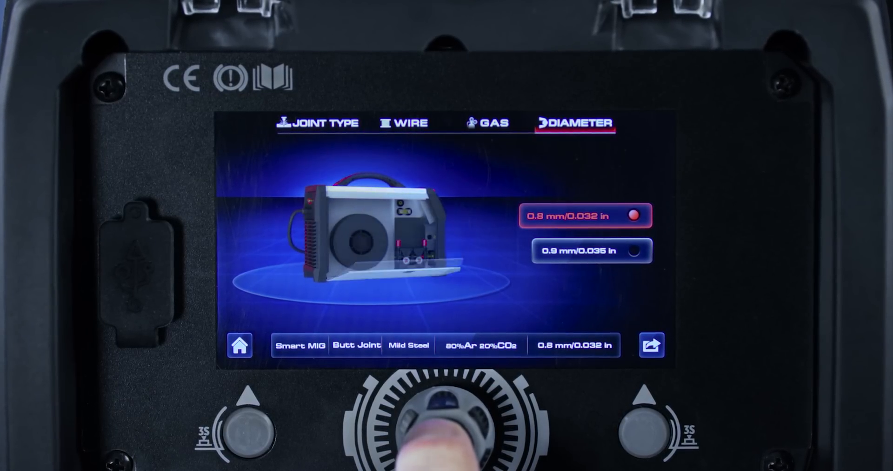